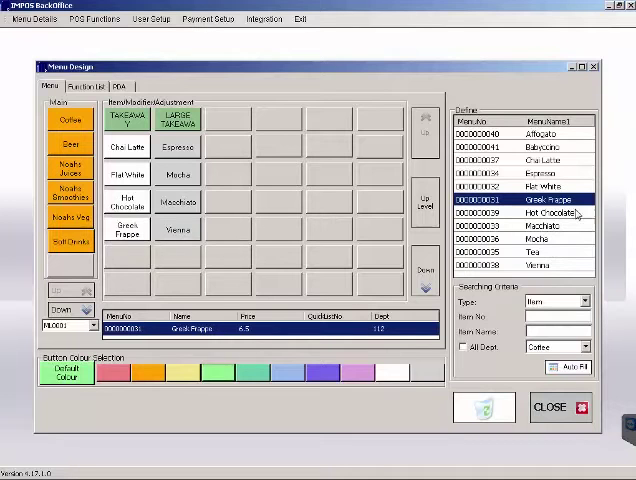
Place a coffee item and the Soy modifier on the Coffee sublist, then close Menu Design.
left_click(522, 251)
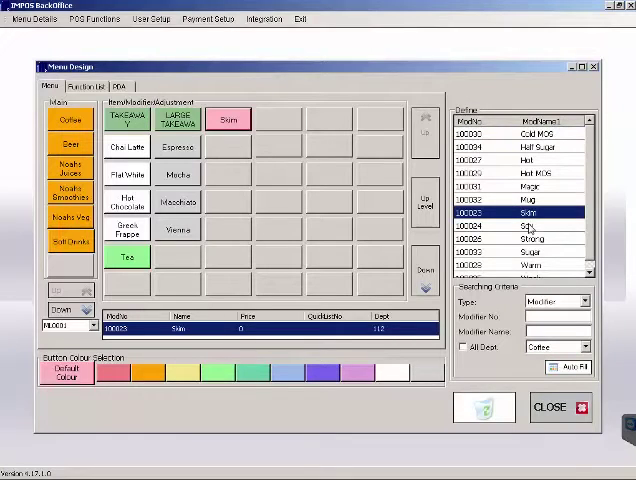
left_click(520, 227)
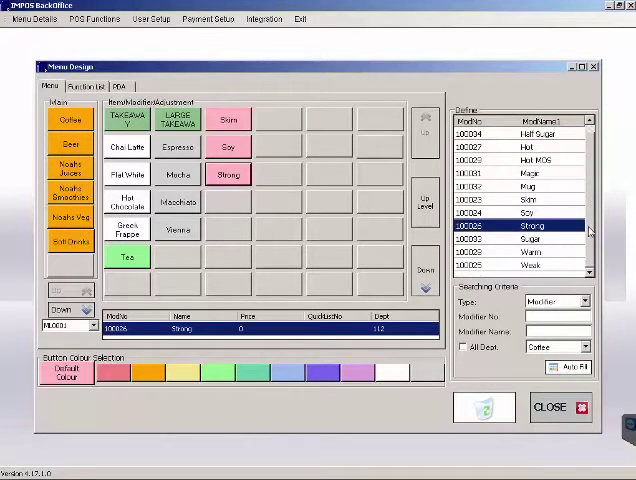
left_click(549, 407)
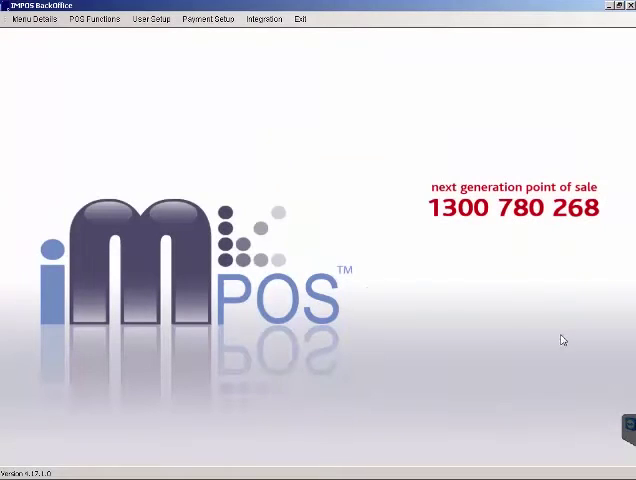
Reopen Menu Design from the POS Functions list, showing an empty layout.
left_click(96, 18)
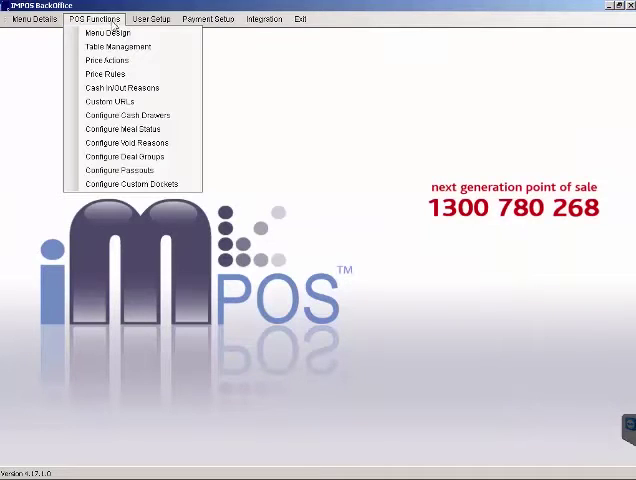
left_click(105, 32)
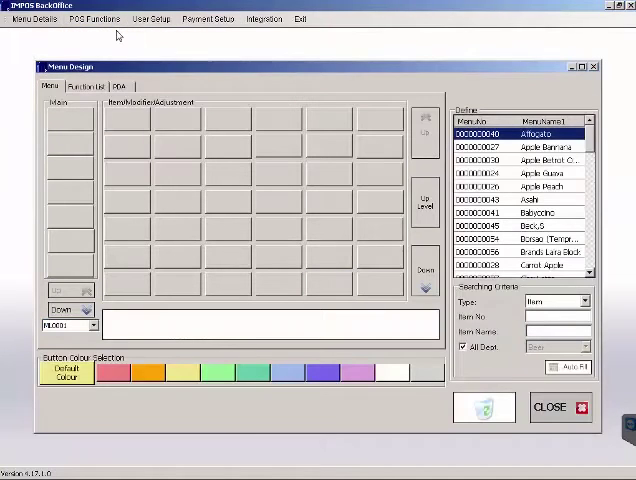
mouse_move(220, 46)
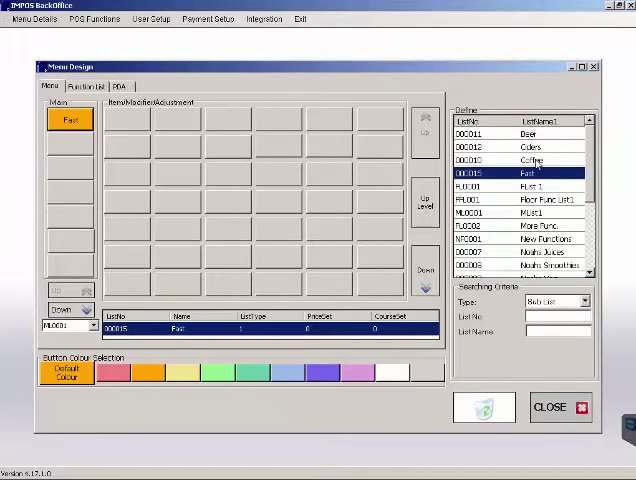
Place the Coffee and Soft Drinks sublists into the Main column below Fast.
left_click(520, 133)
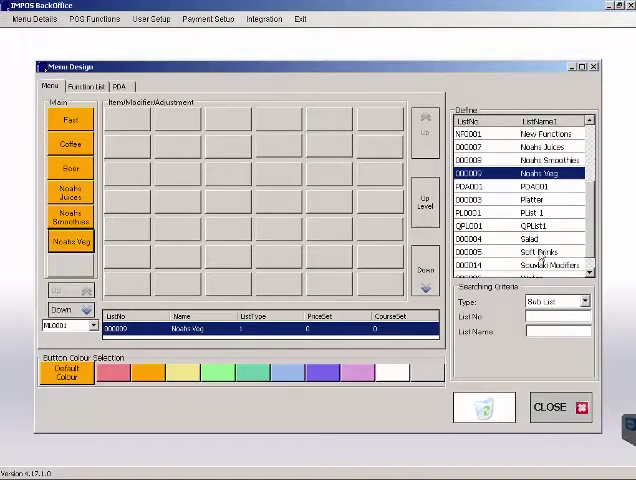
left_click(540, 222)
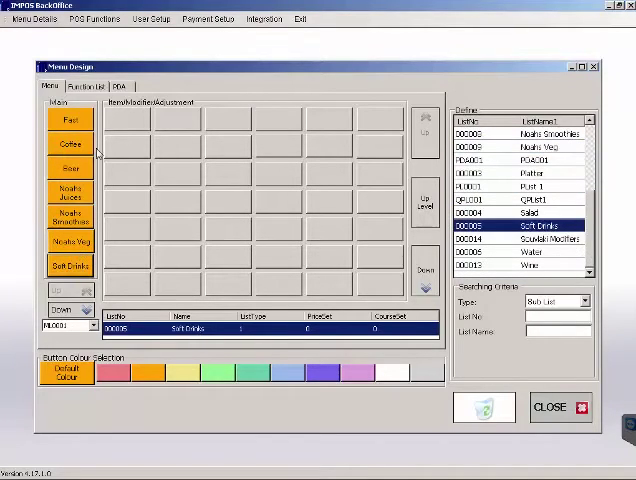
left_click(585, 300)
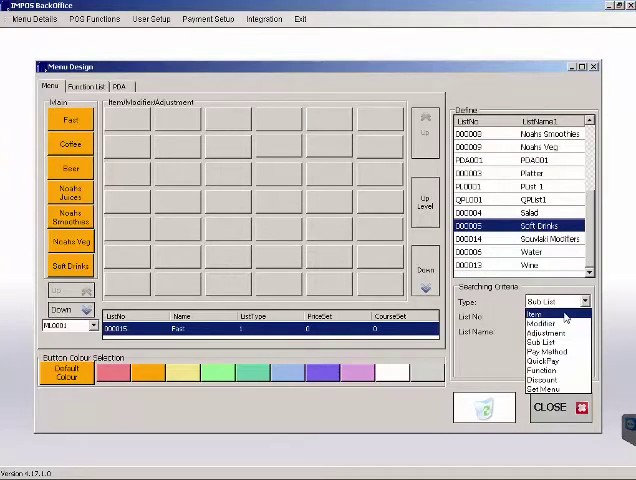
Switch the source list Type to Modifier so Aioli, Avocado, Bacon and others appear.
left_click(545, 319)
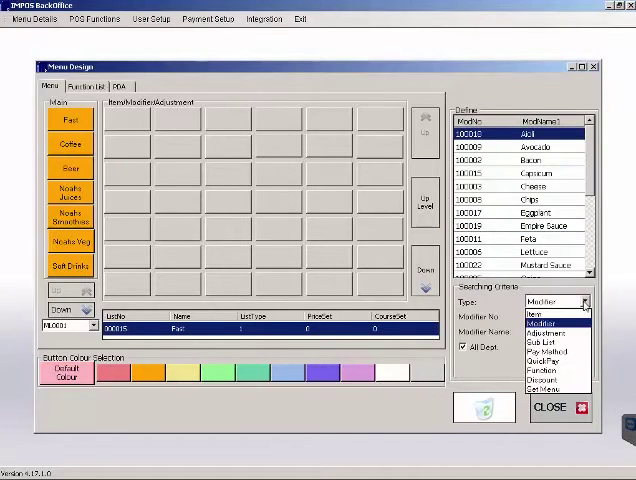
left_click(551, 329)
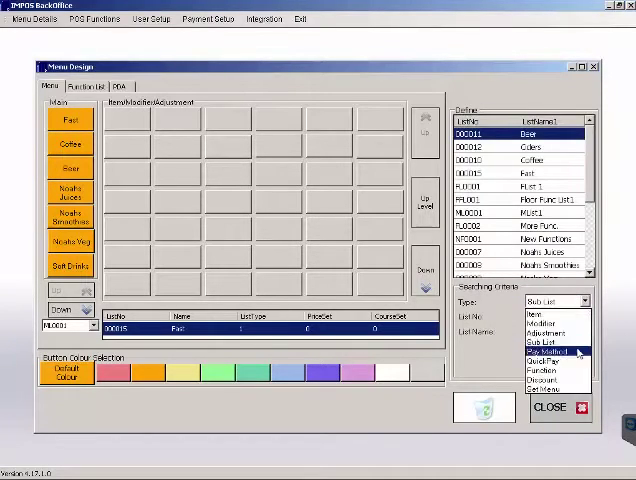
left_click(545, 354)
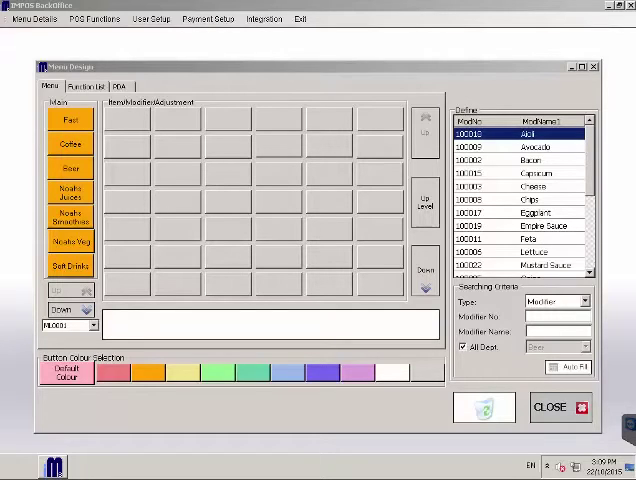
Untick All Dept and switch Type to Item to list Coffee department items.
left_click(461, 347)
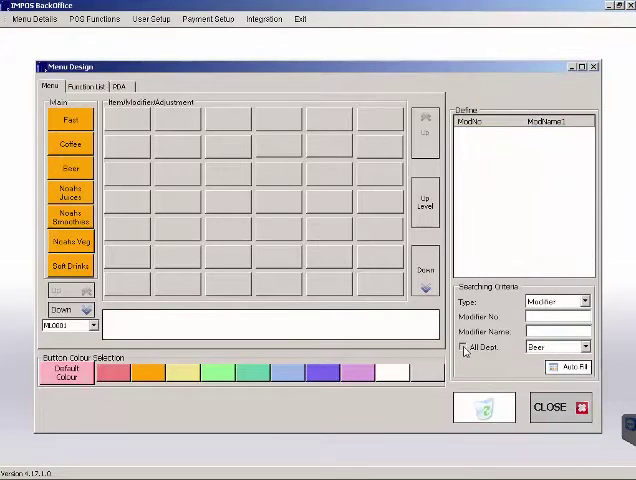
left_click(583, 301)
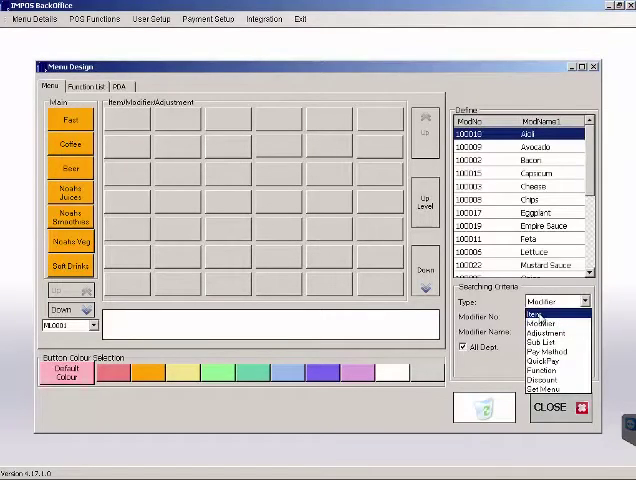
left_click(546, 312)
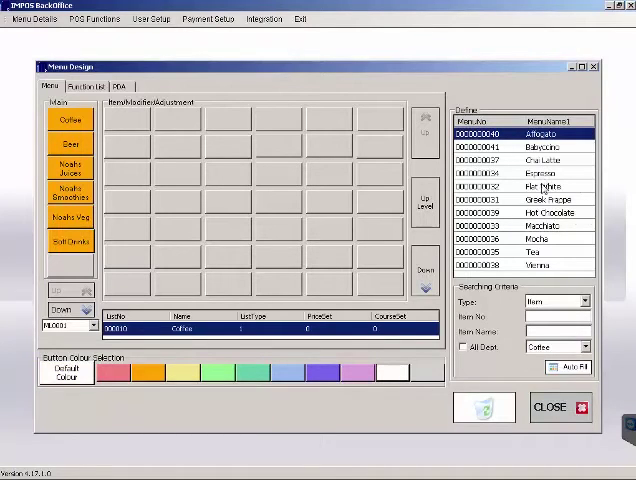
Place Flat White on the Coffee sublist and reopen the Type choices for adjustments.
left_click(540, 186)
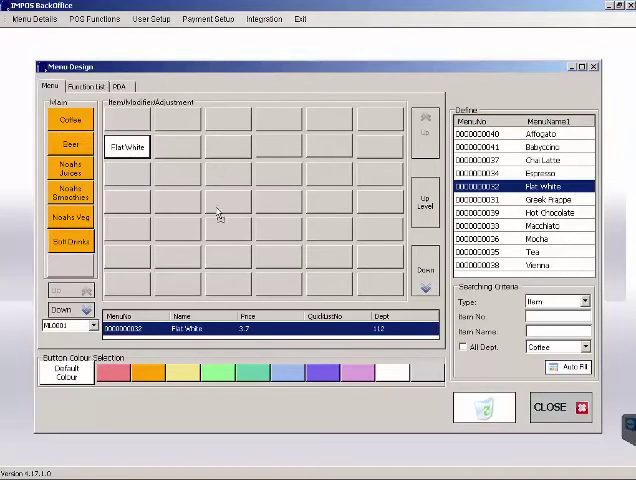
left_click(585, 301)
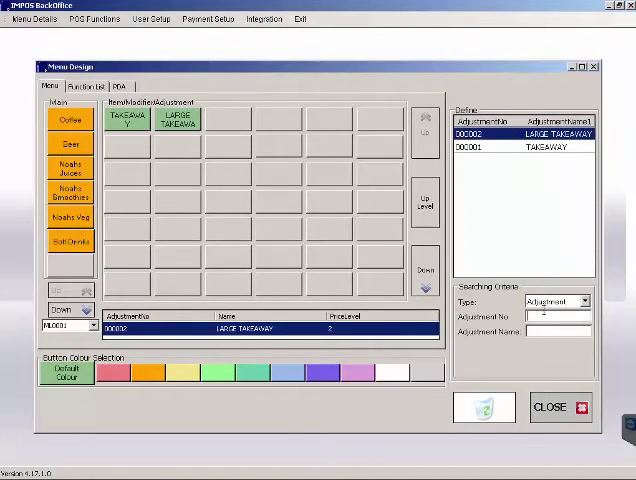
Switch the Type back to Item so Coffee items like Affogato and Espresso list again.
left_click(550, 301)
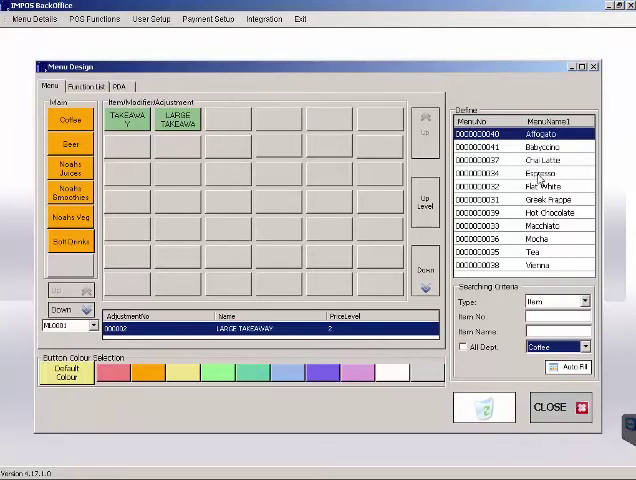
mouse_move(440, 357)
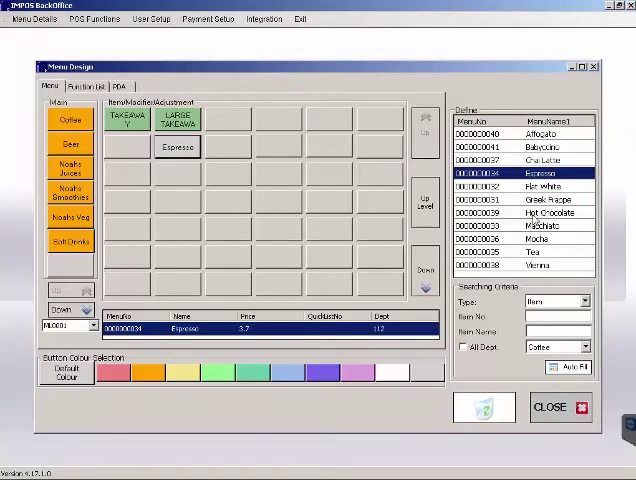
Place Mocha, Macchiato, Chai Latte and Flat White buttons on the Coffee sublist.
left_click(520, 244)
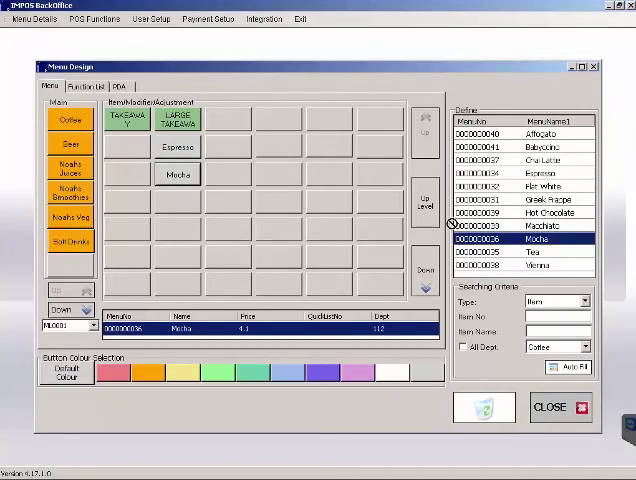
left_click(540, 267)
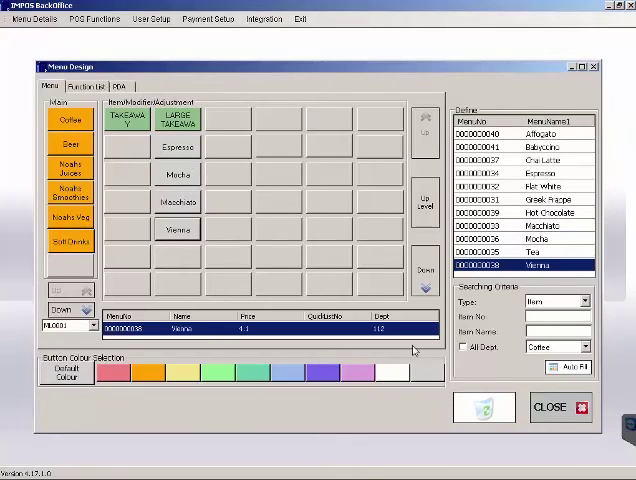
left_click(520, 159)
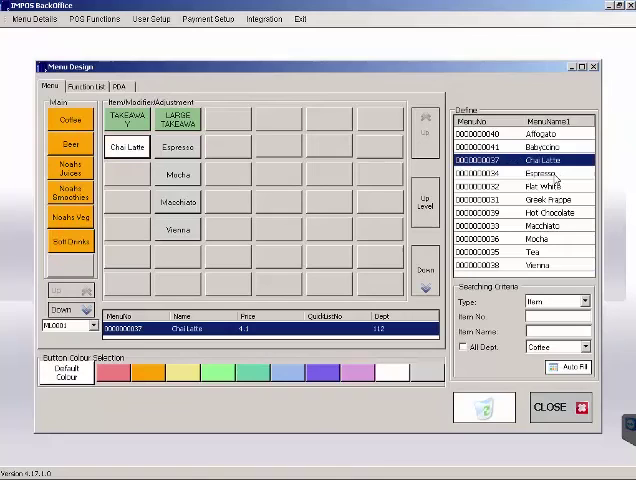
left_click(545, 187)
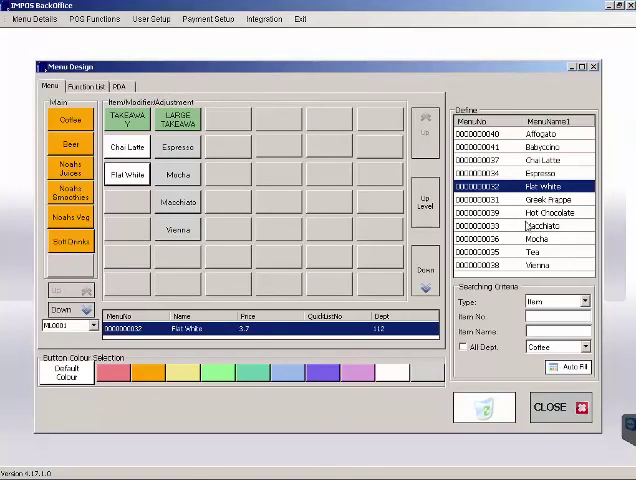